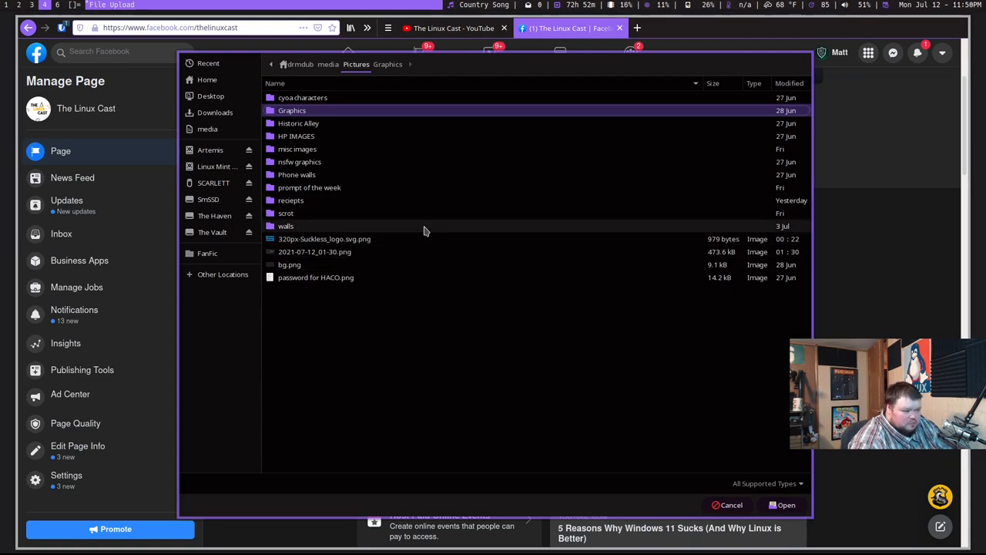
mouse_move(410, 232)
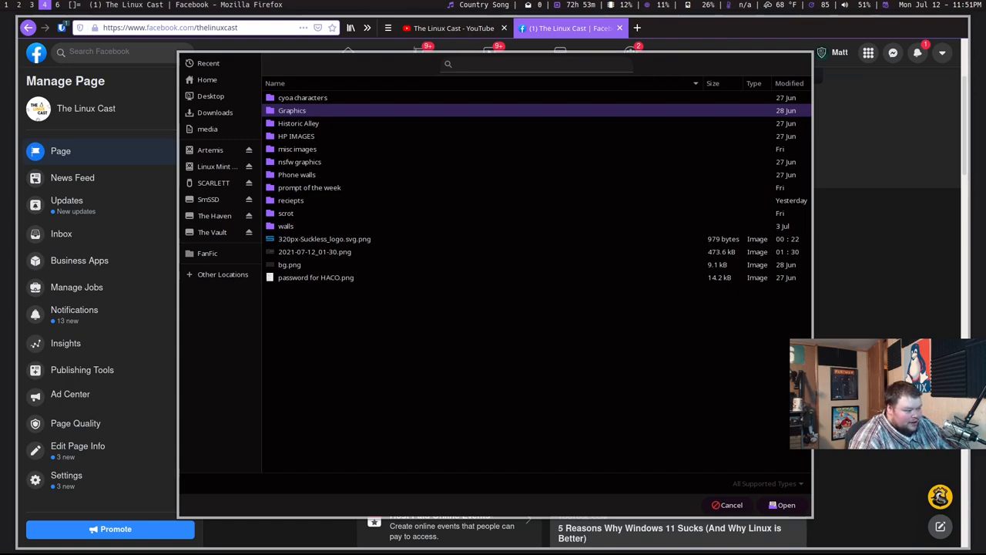
- Search for 'tux' in the Facebook upload file chooser
click(535, 63)
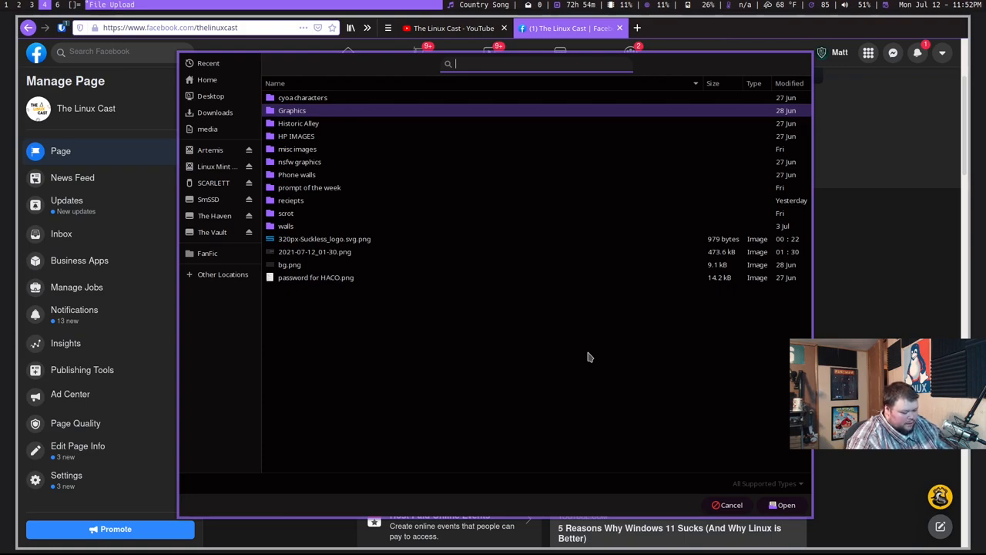
text(tux)
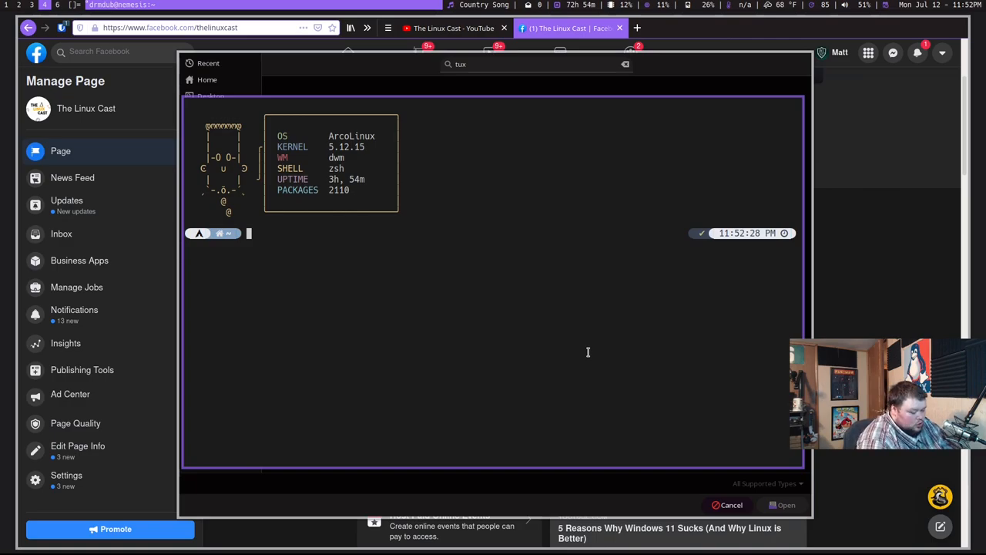
- Press Enter at the Alacritty shell prompt over the upload dialog
key(Return)
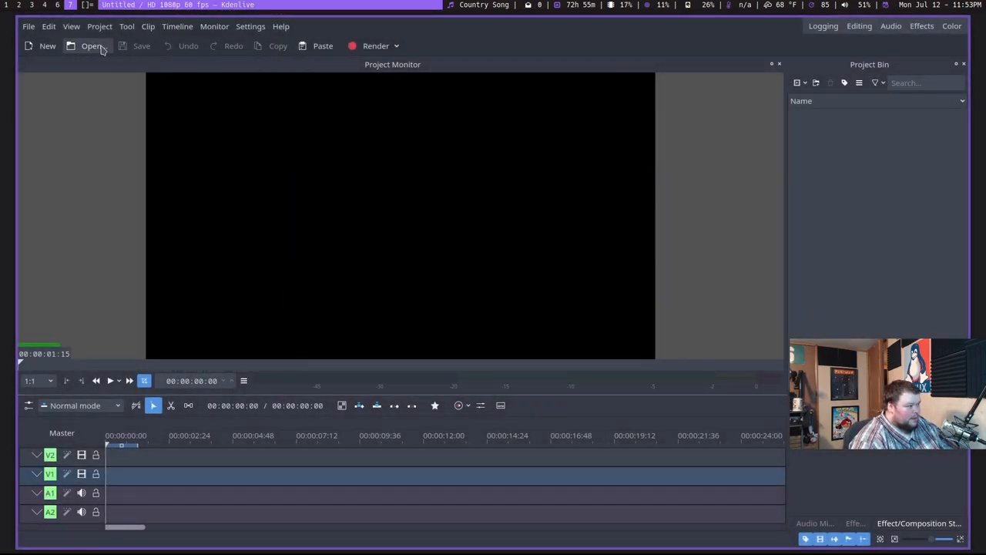
click(91, 46)
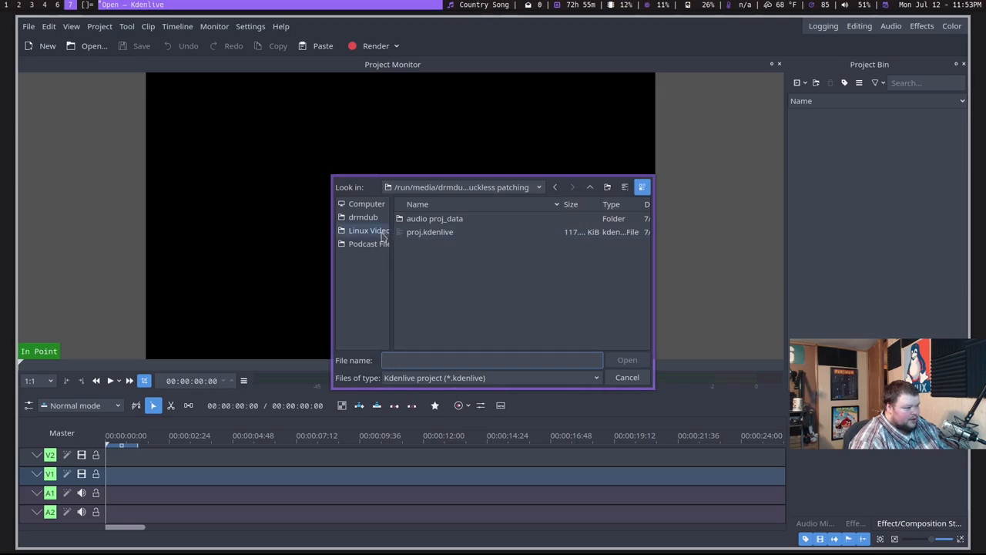
click(369, 230)
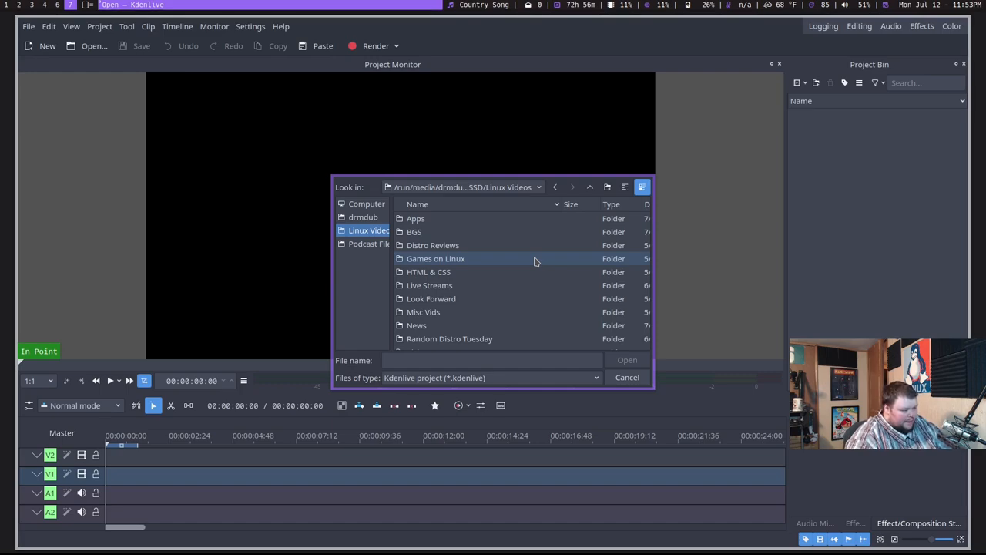
click(537, 187)
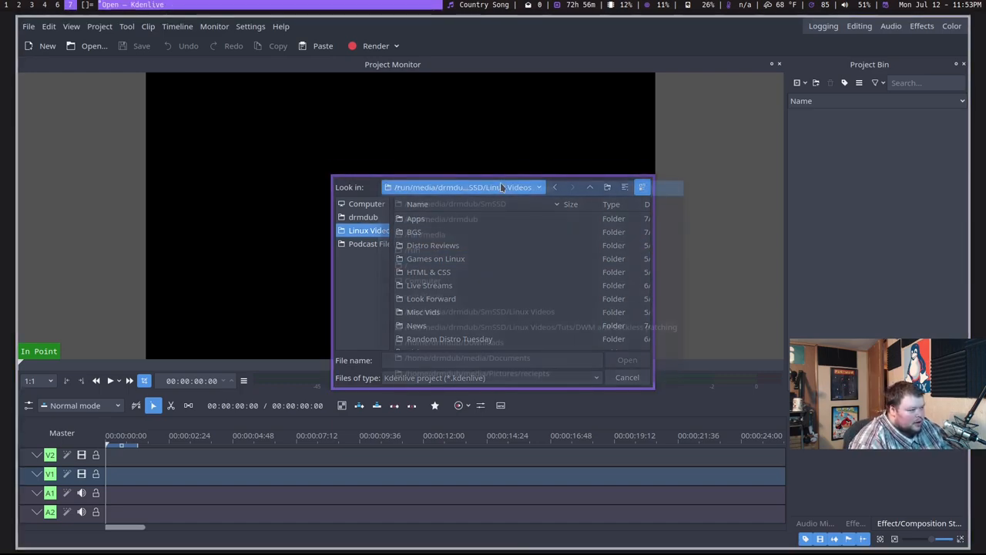
click(538, 187)
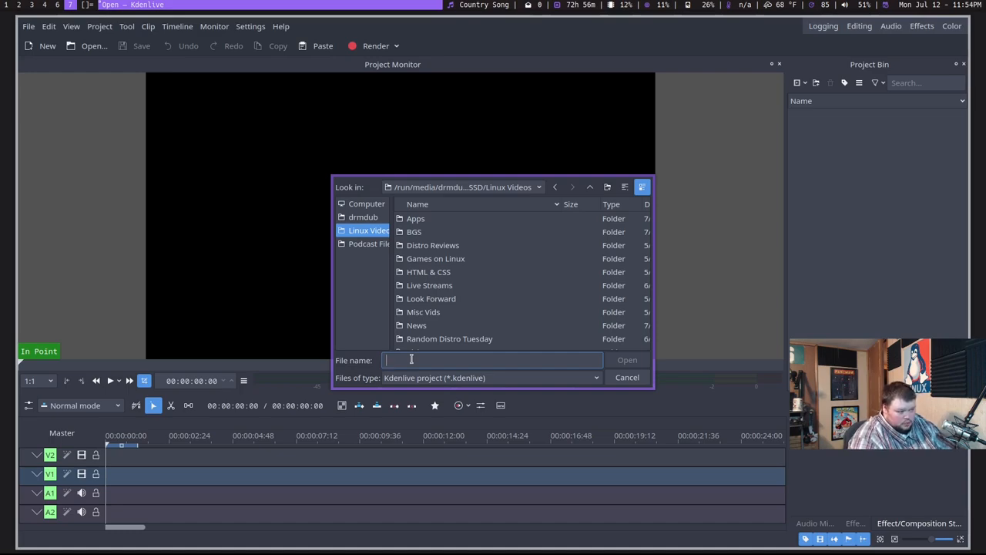
click(627, 377)
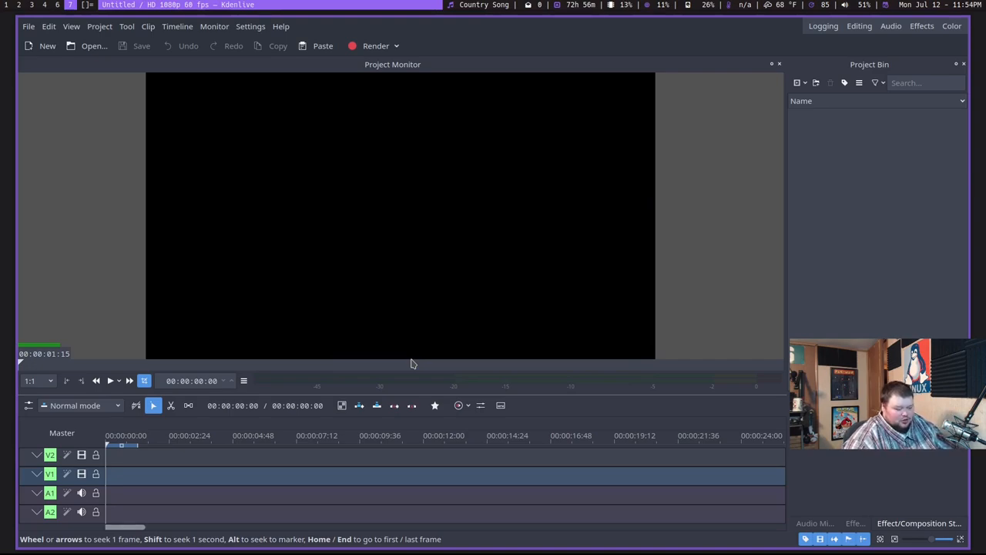
click(94, 45)
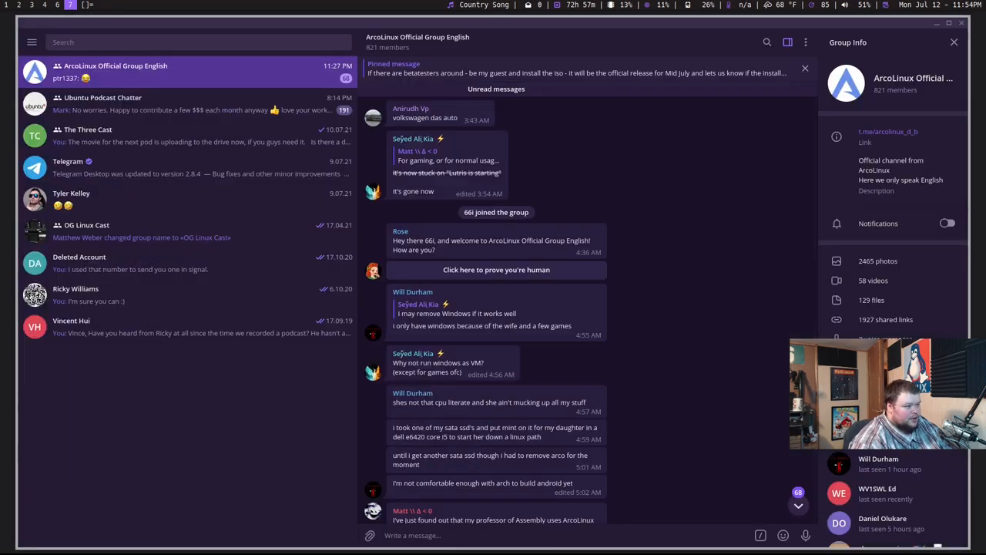
mouse_move(655, 467)
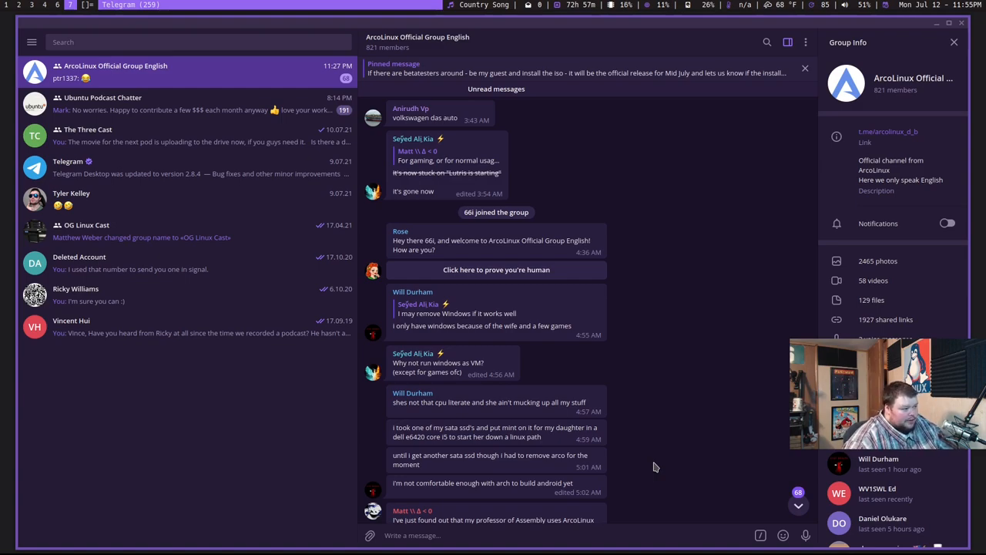
scroll(down, 3)
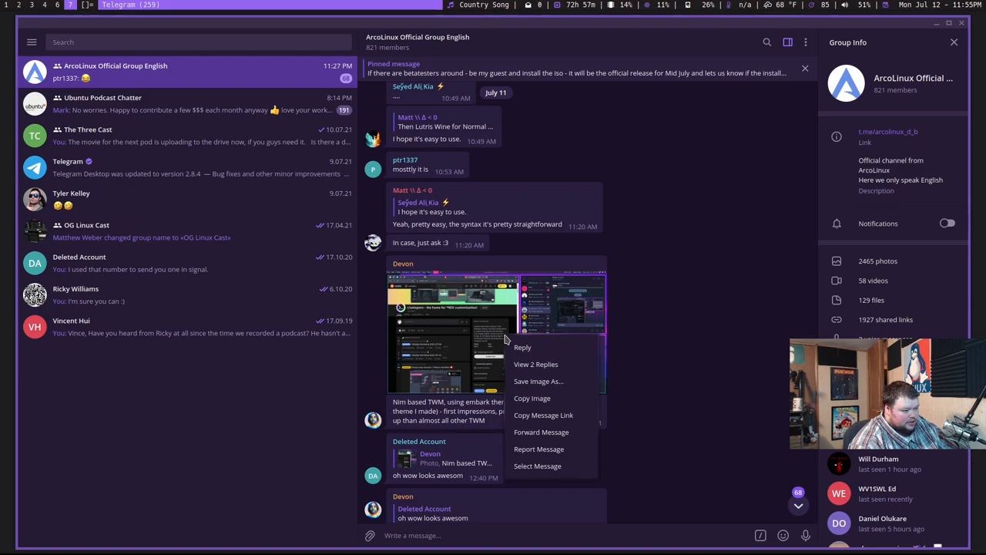
click(537, 381)
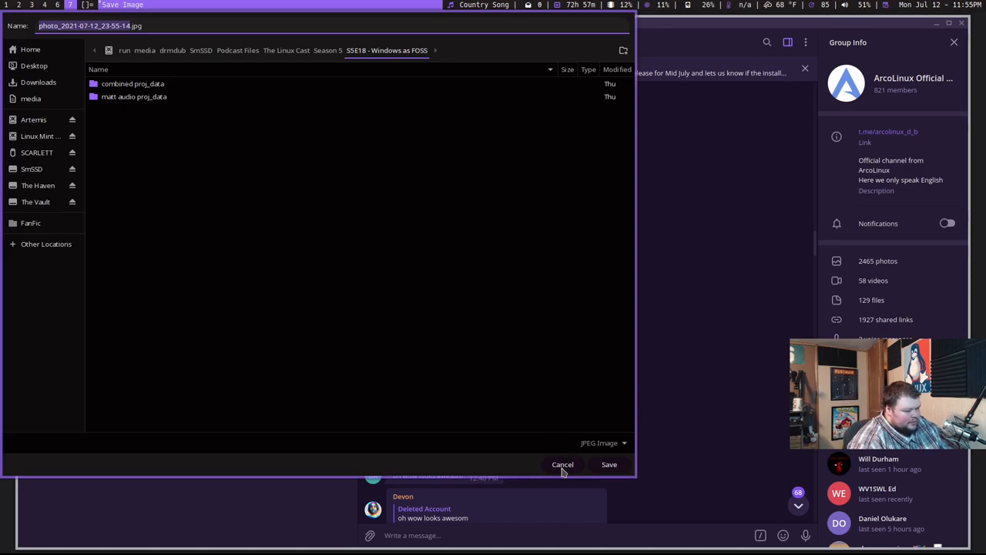
click(562, 464)
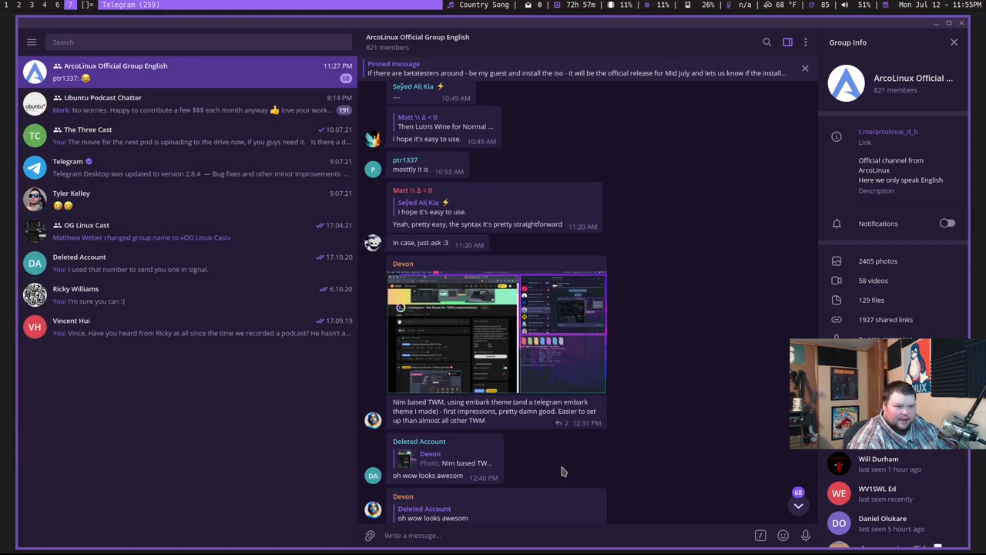
mouse_move(631, 322)
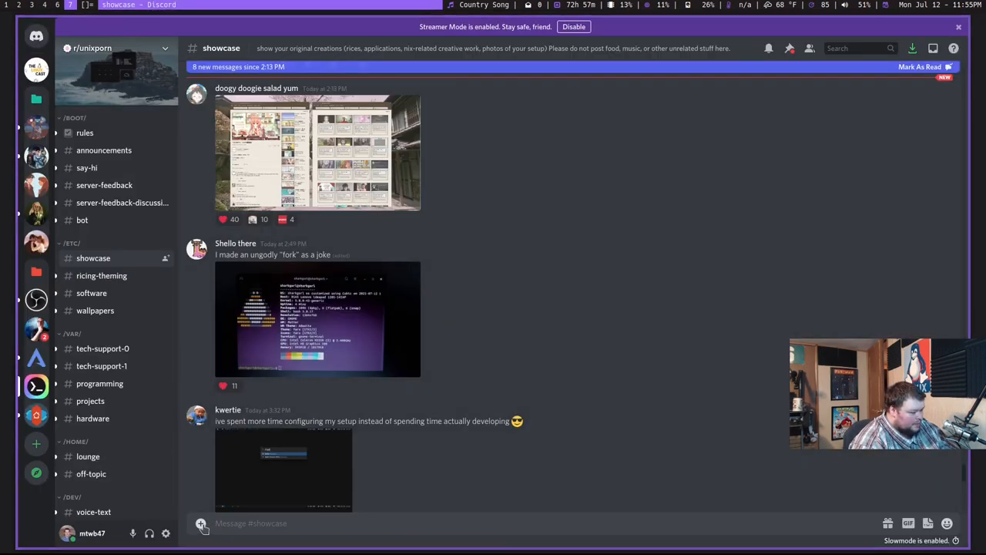
click(201, 523)
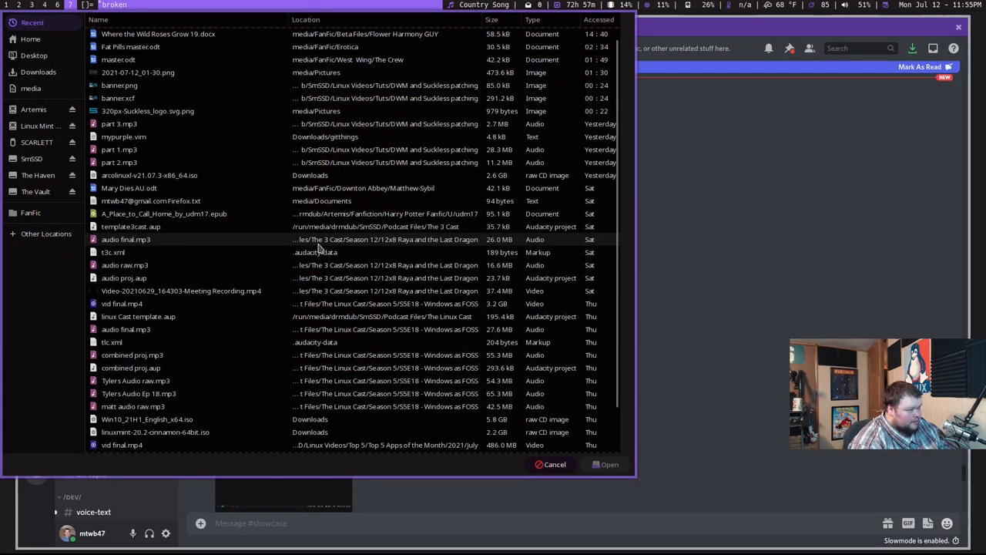
click(554, 464)
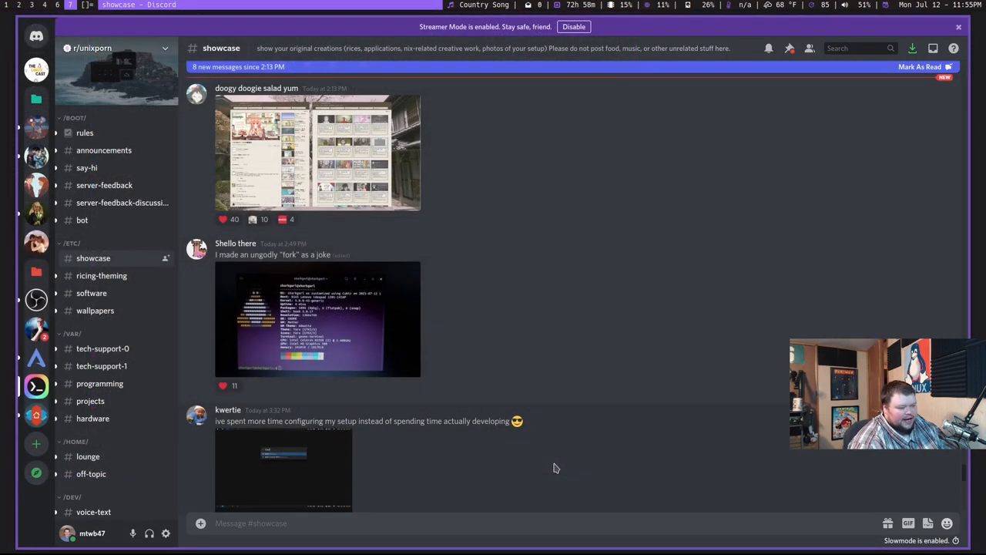